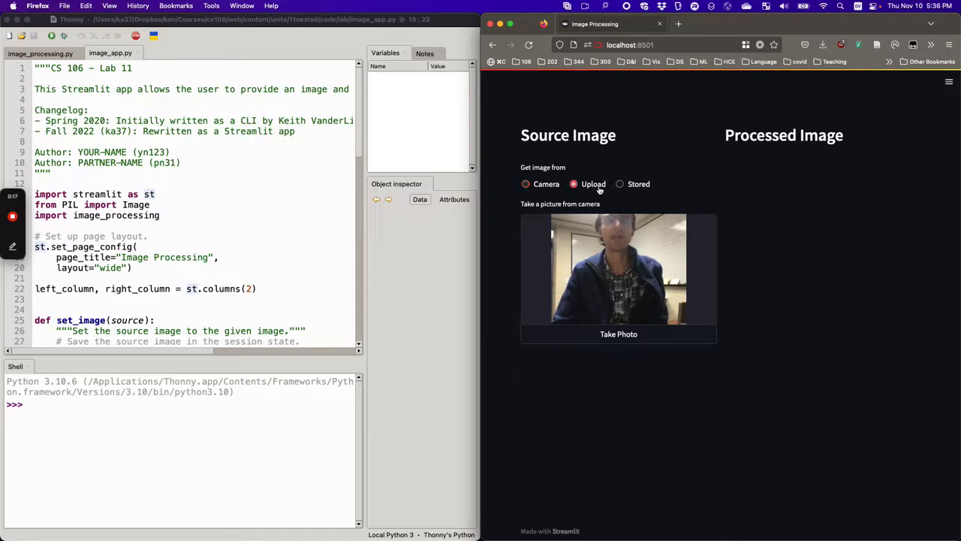
Step: Load Fall 22 (Facebook Cover).jpg via Upload, flip it horizontally, then switch back to Brighten
click(574, 184)
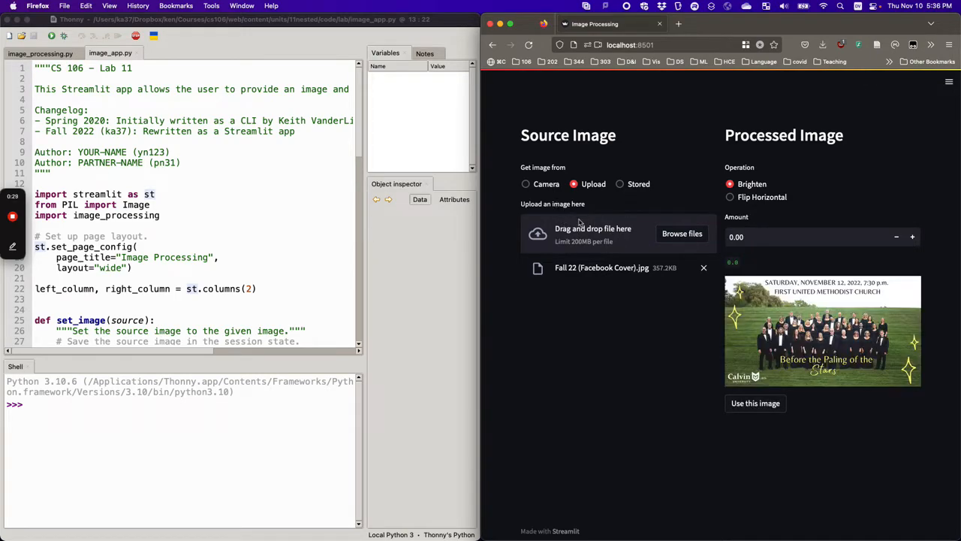
mouse_move(739, 198)
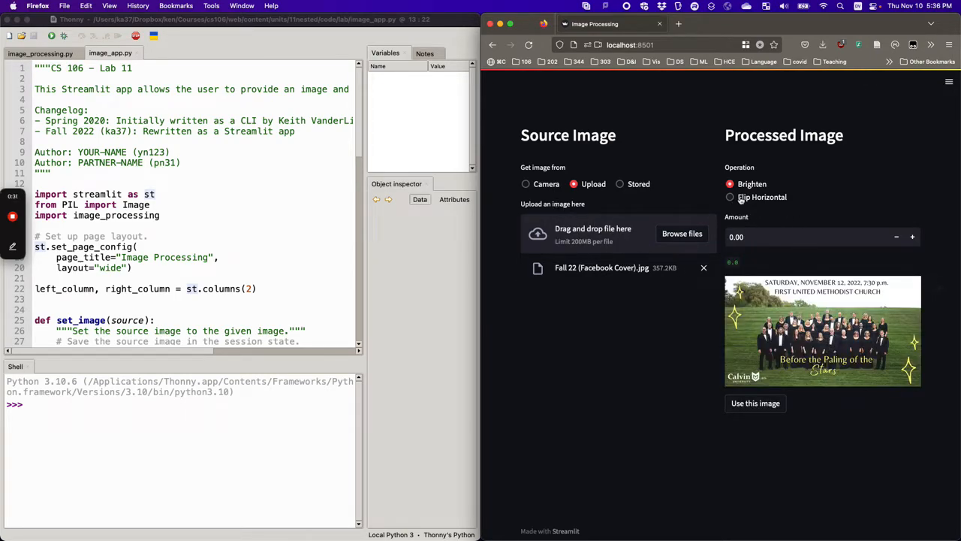
click(730, 197)
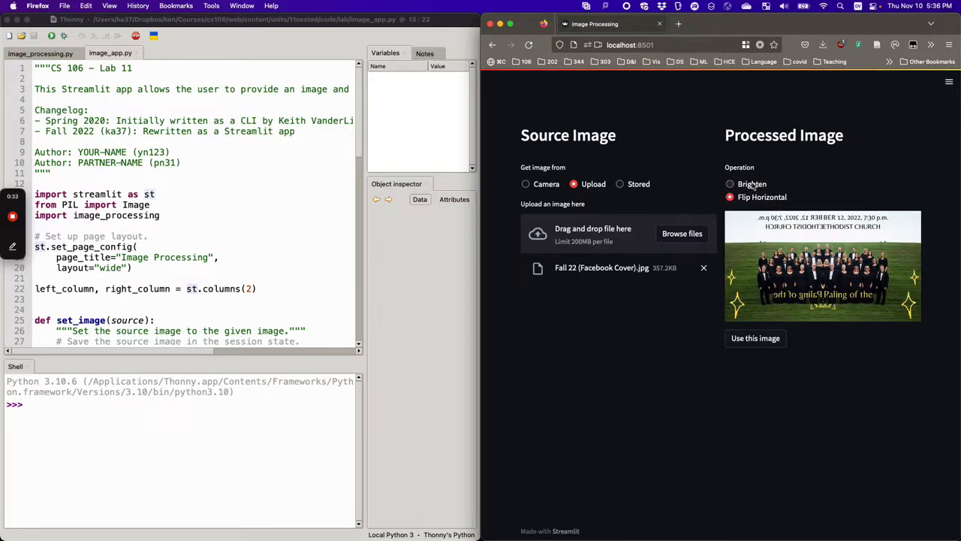
click(730, 184)
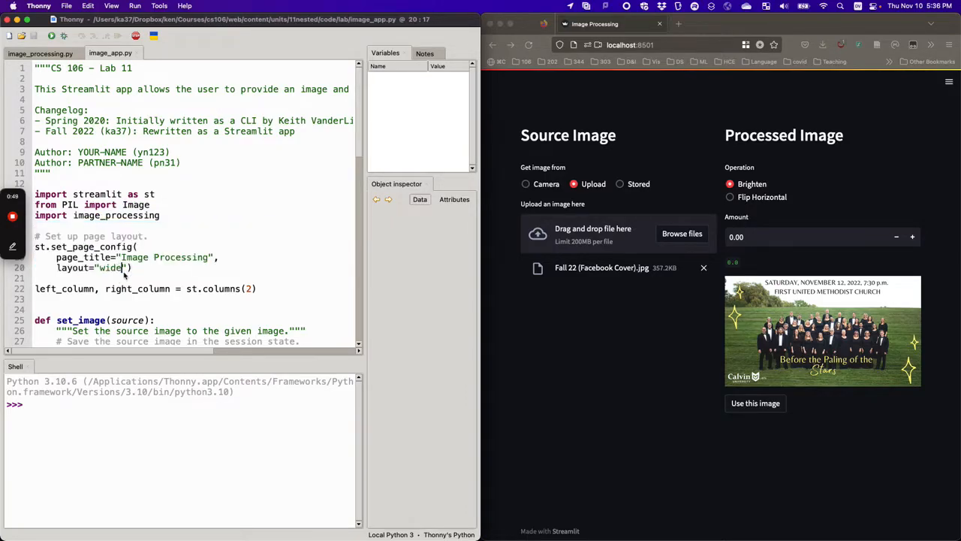
Step: Comment out the st.set_page_config lines in image_app.py using Toggle comment
click(108, 267)
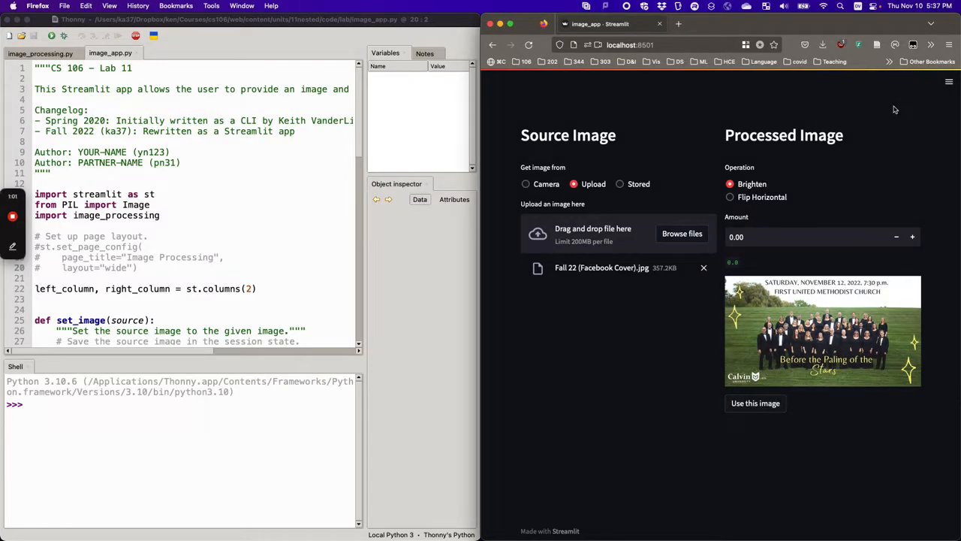
mouse_move(652, 395)
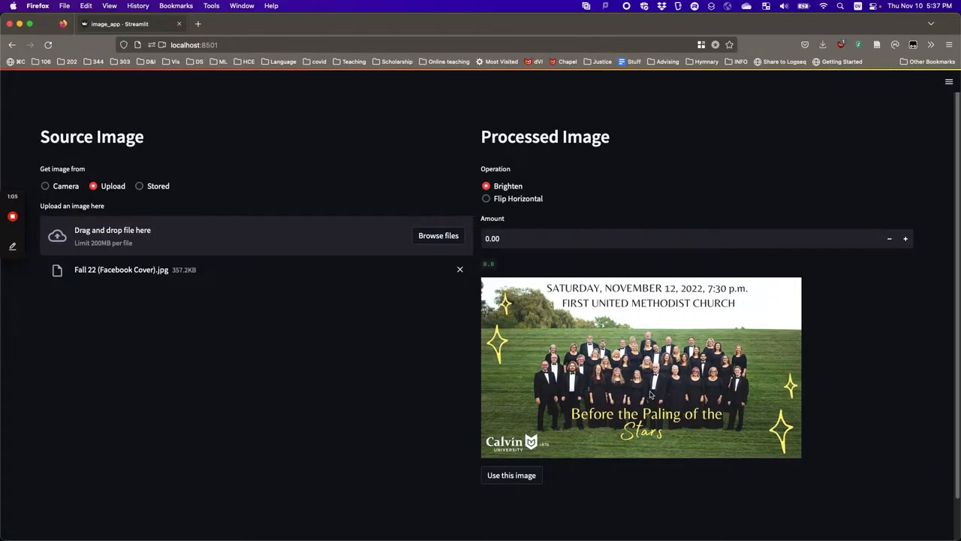
Step: Rerun the Streamlit app so it reloads with the edited page settings
click(460, 268)
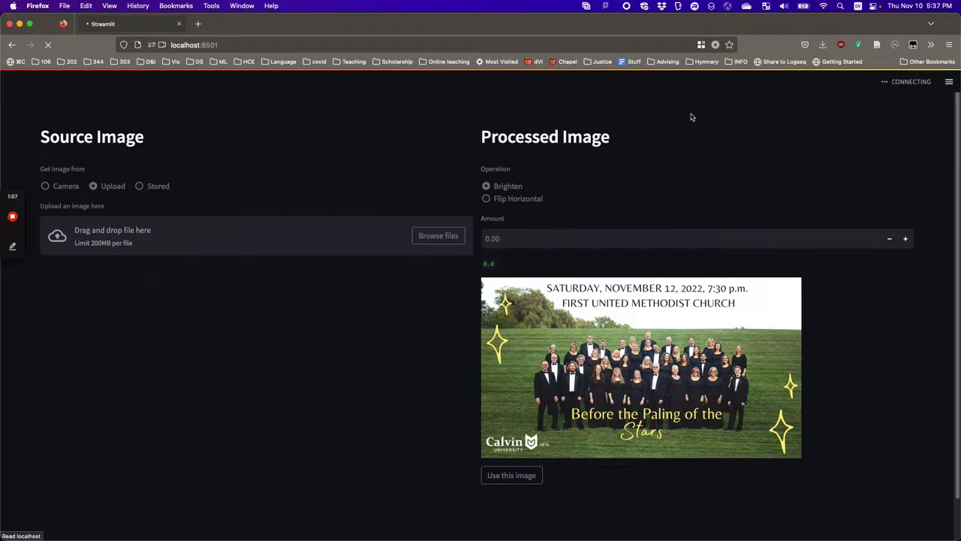
click(45, 186)
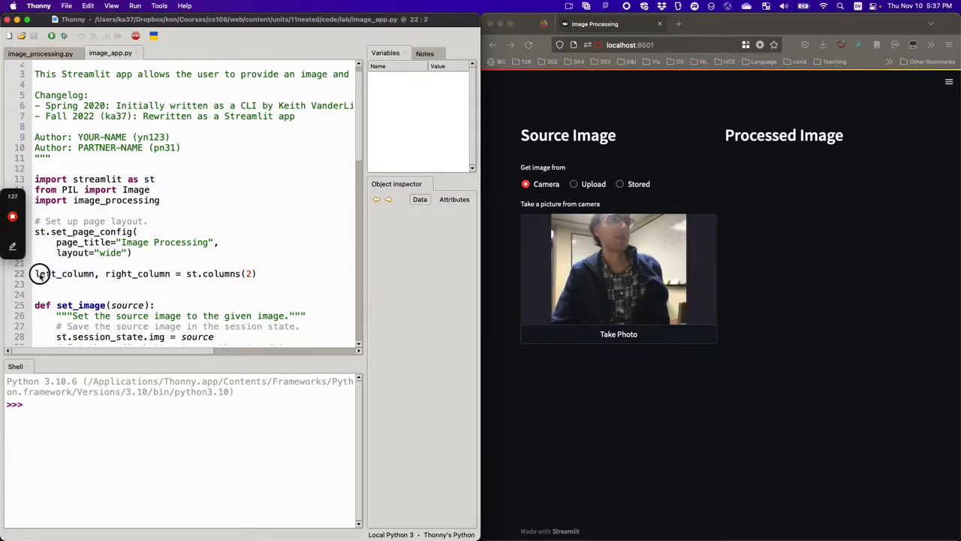
double_click(138, 274)
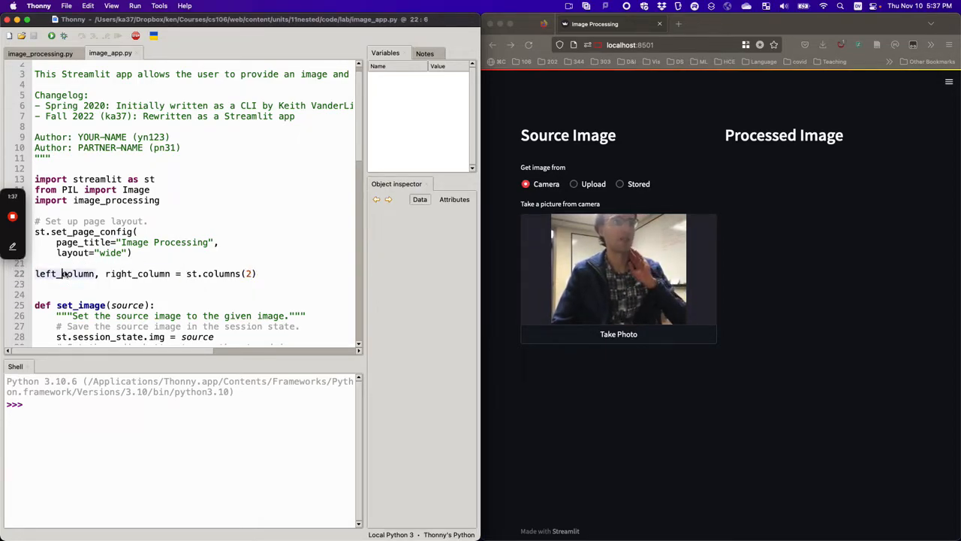
click(123, 273)
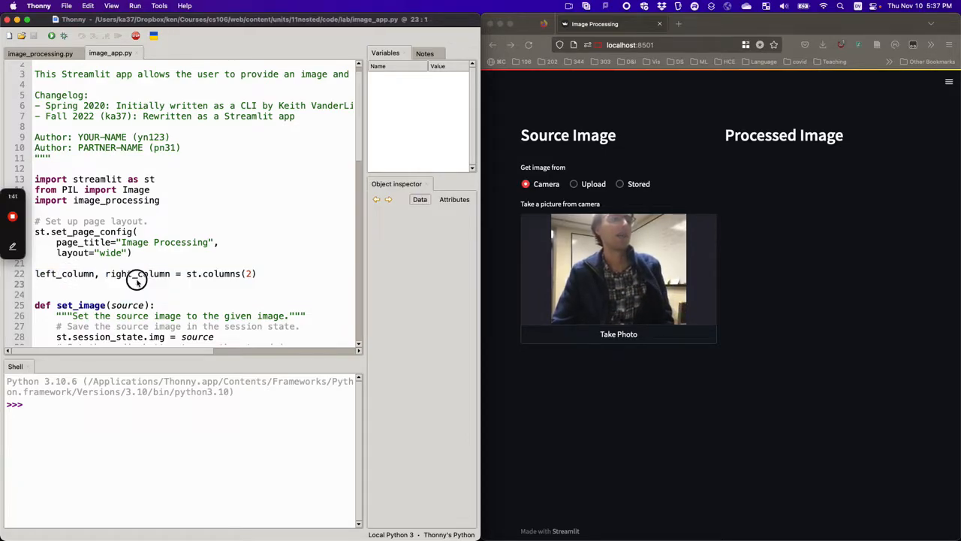
scroll(down, 3)
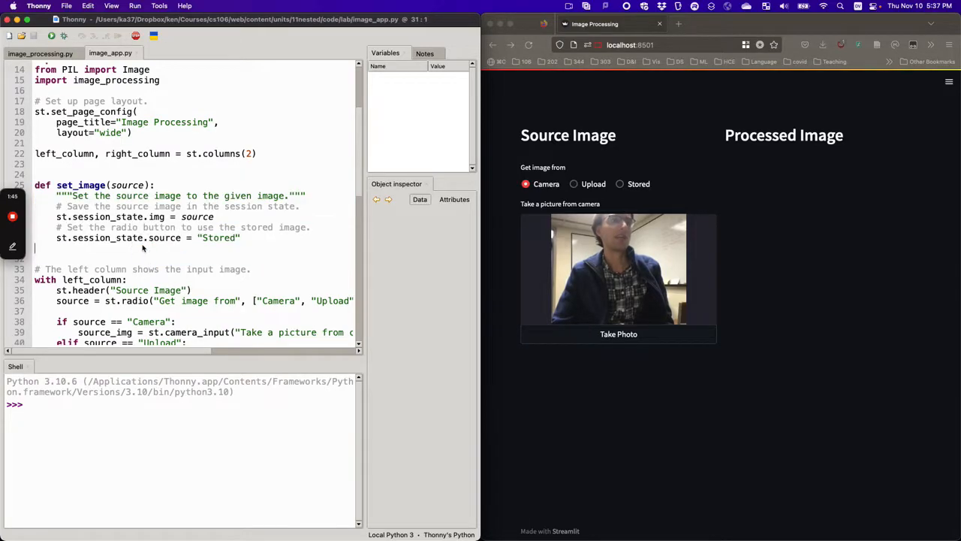
scroll(down, 3)
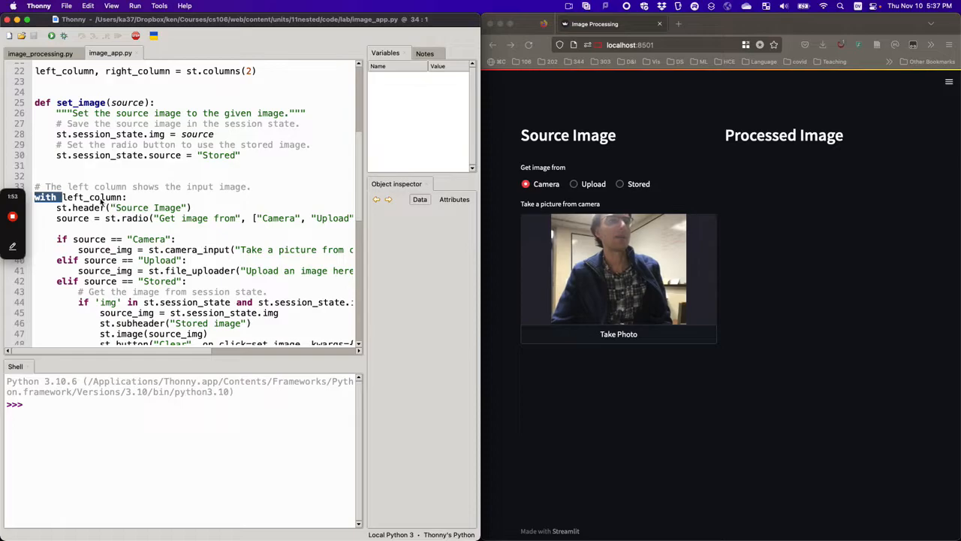
double_click(91, 197)
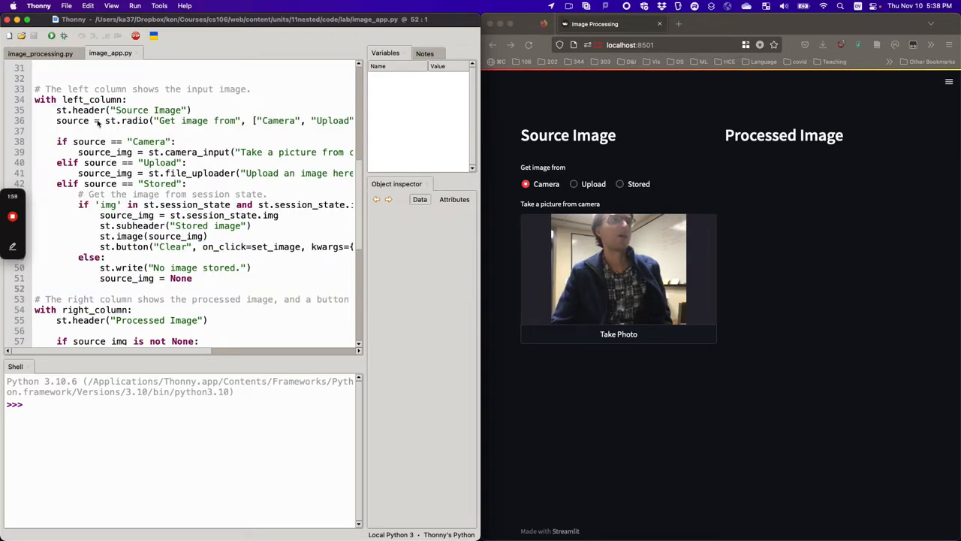
double_click(88, 110)
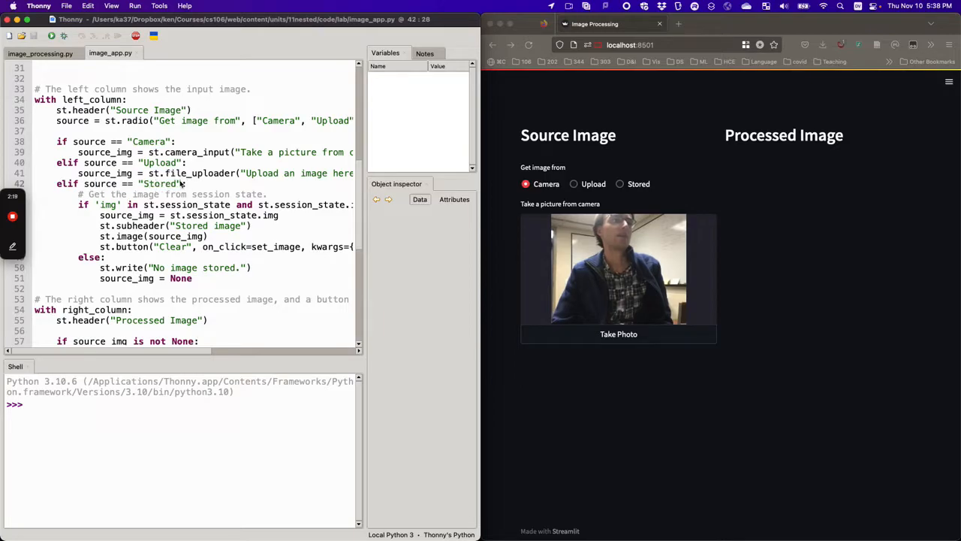
Step: Change the processed-image check to 'if source_img is not None' in the right-column code
scroll(down, 3)
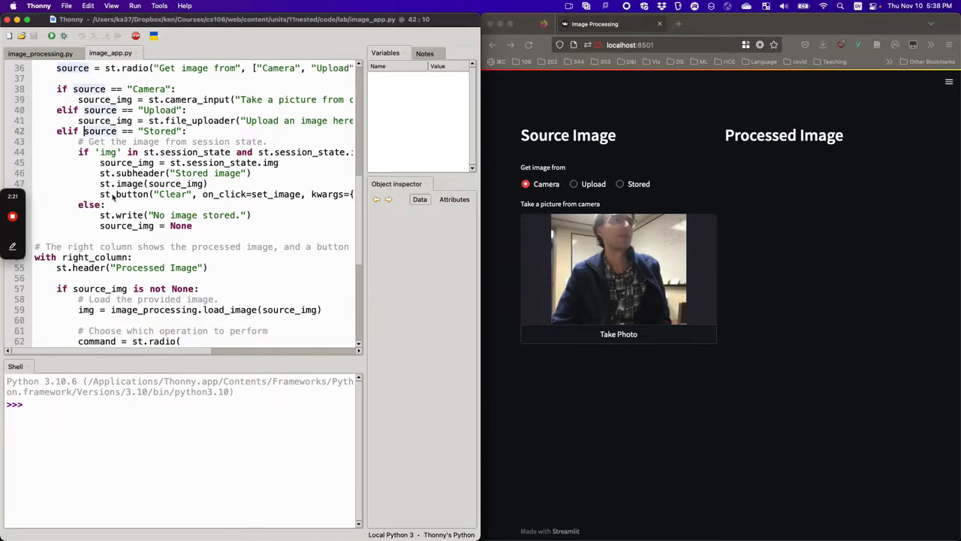
scroll(down, 3)
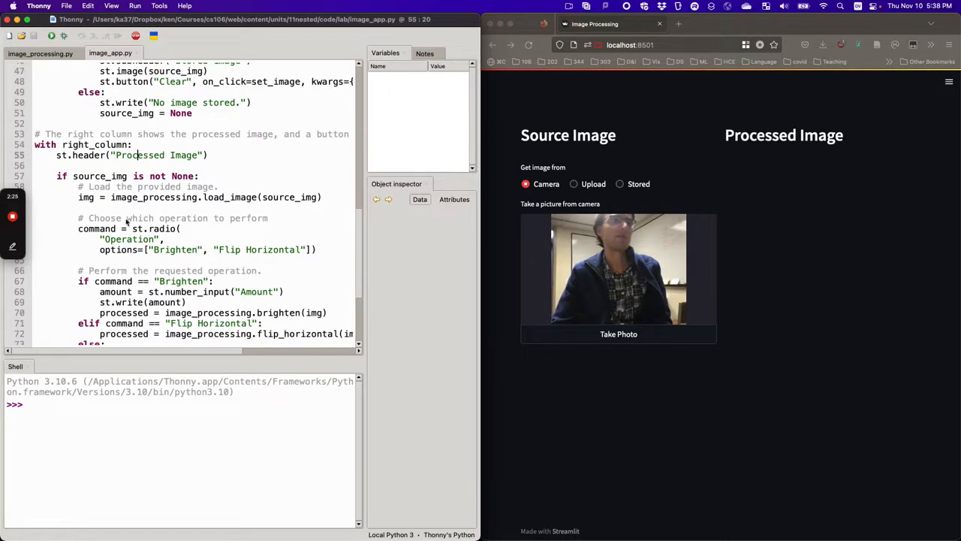
scroll(down, 3)
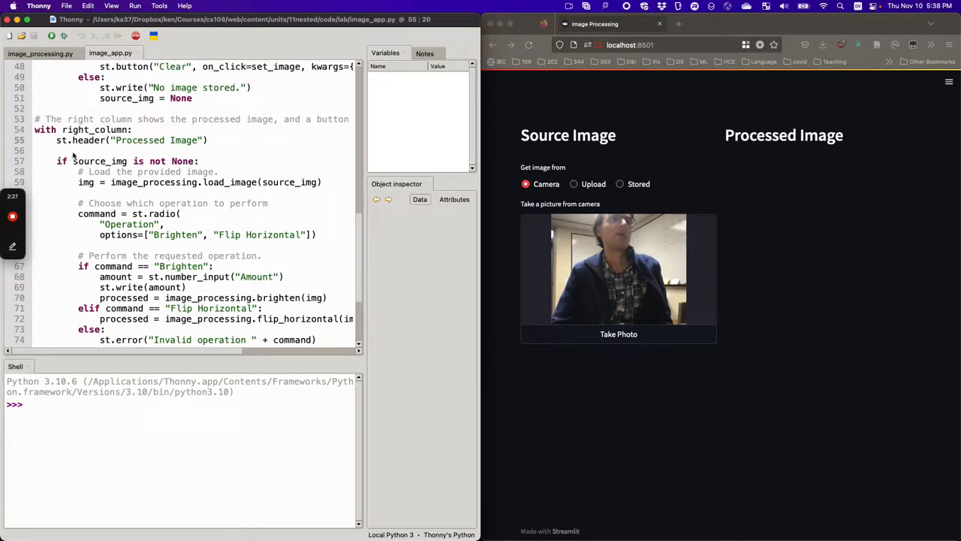
scroll(up, 3)
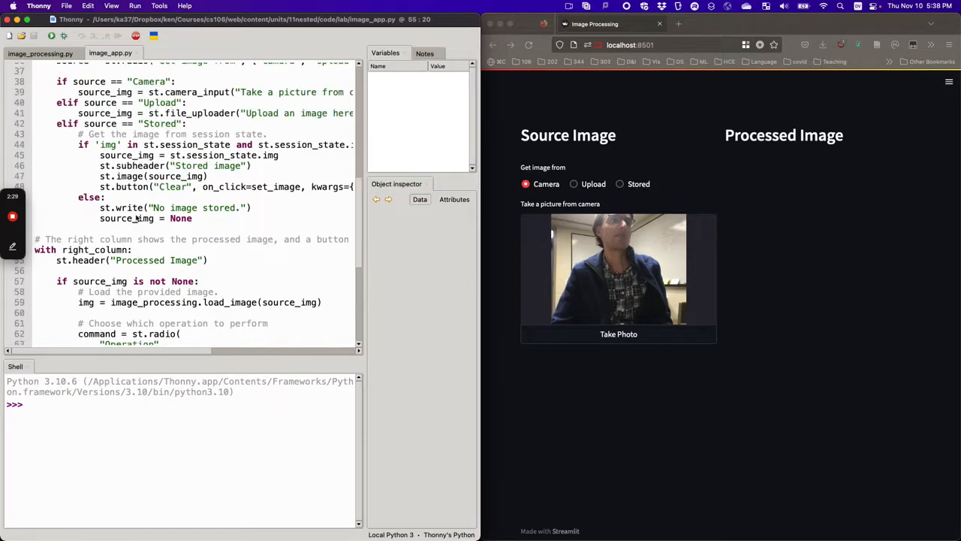
scroll(up, 3)
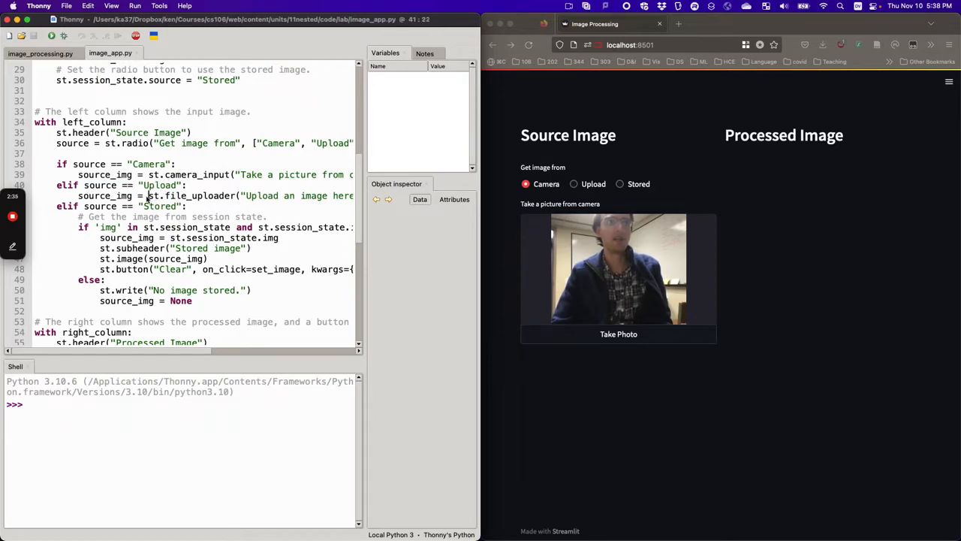
scroll(down, 3)
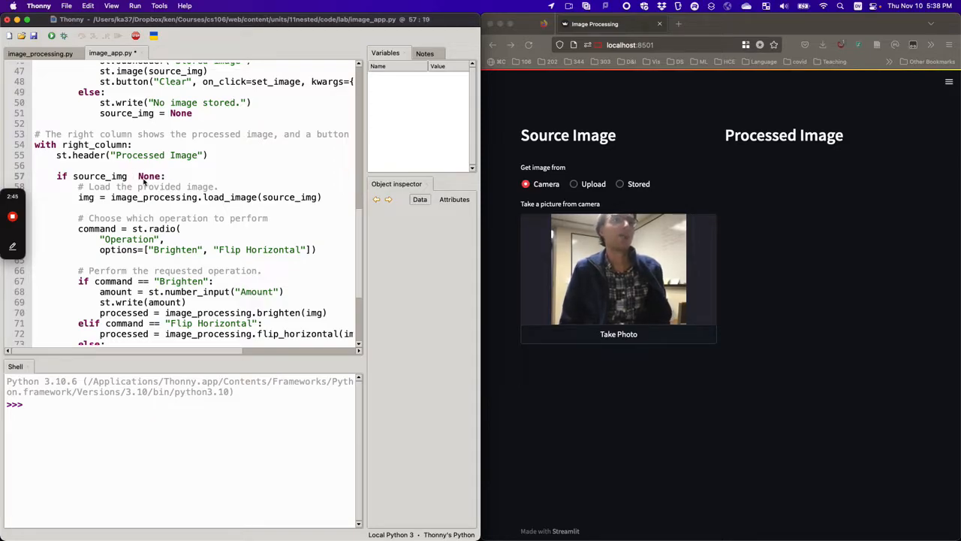
text(is)
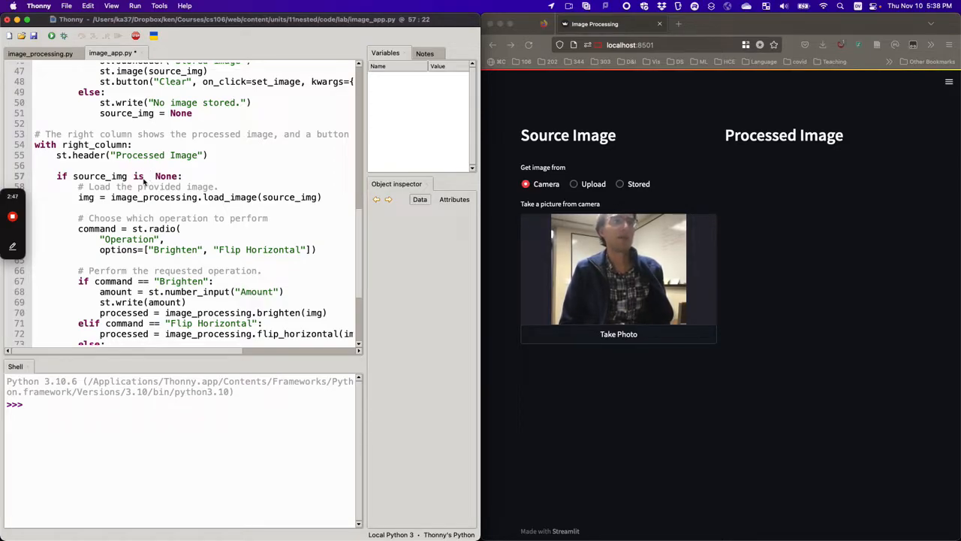
text(not)
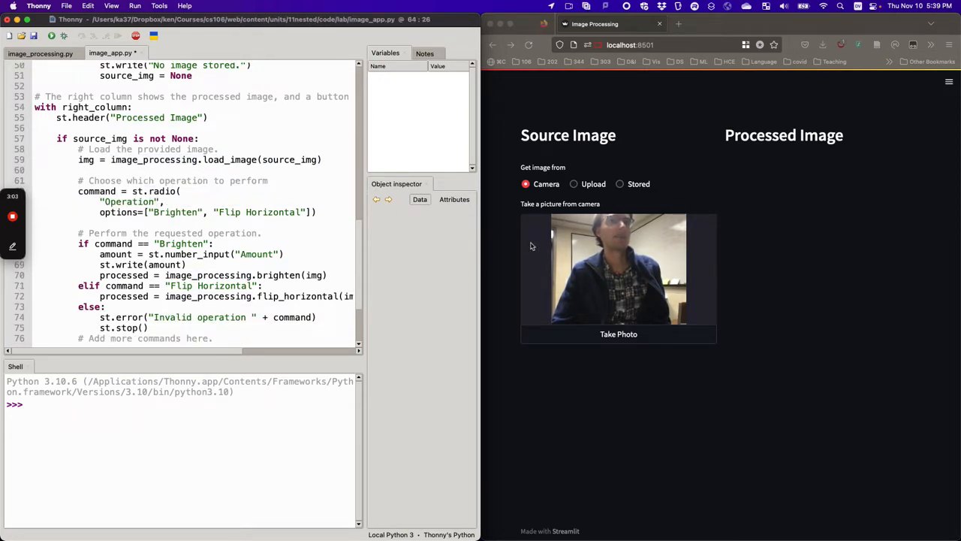
Step: Upload Fall 22 (Facebook Cover).jpg as the source so the processed image appears with brighten at 0
click(574, 183)
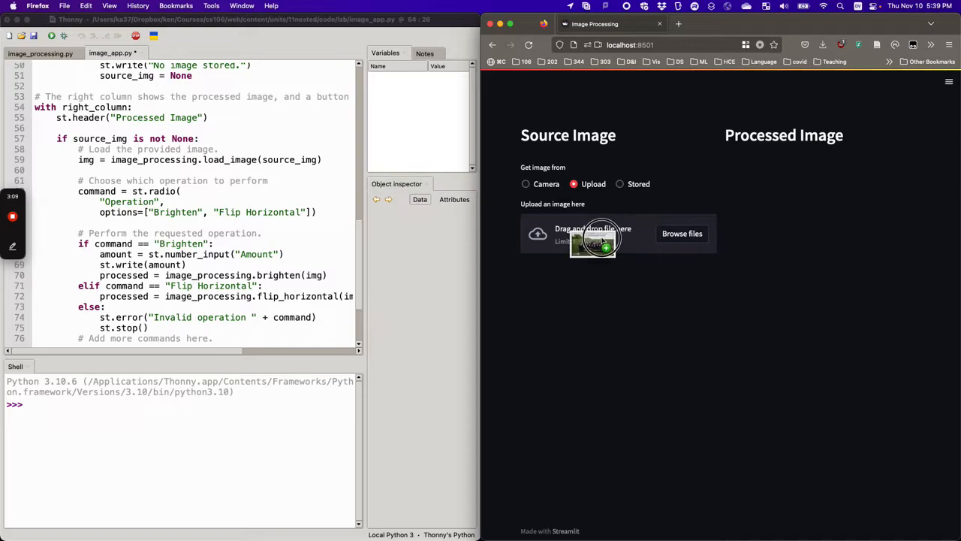
click(592, 235)
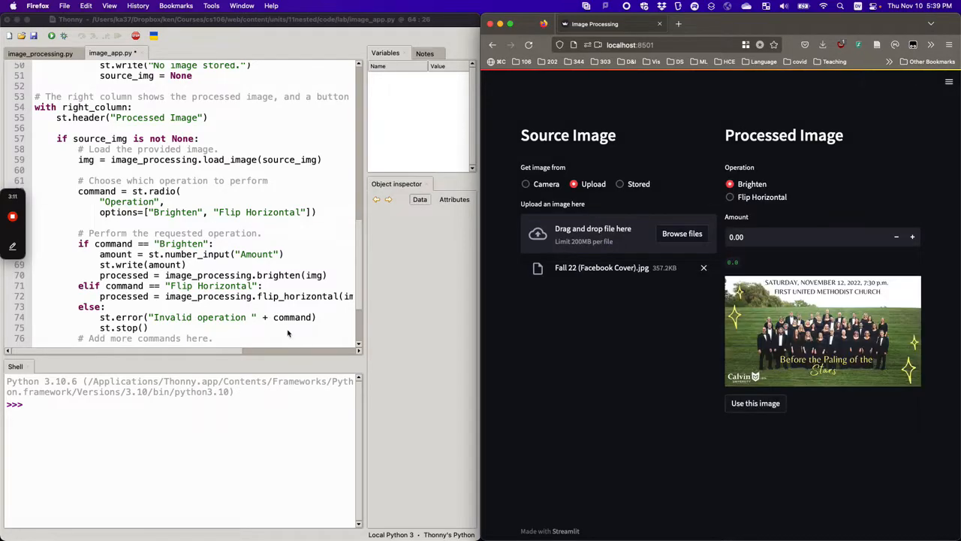
mouse_move(745, 198)
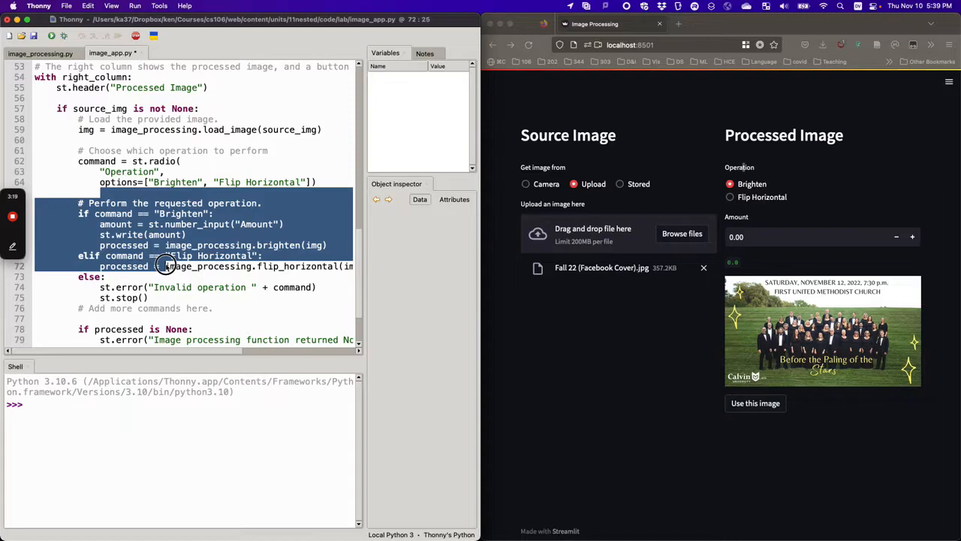
click(165, 213)
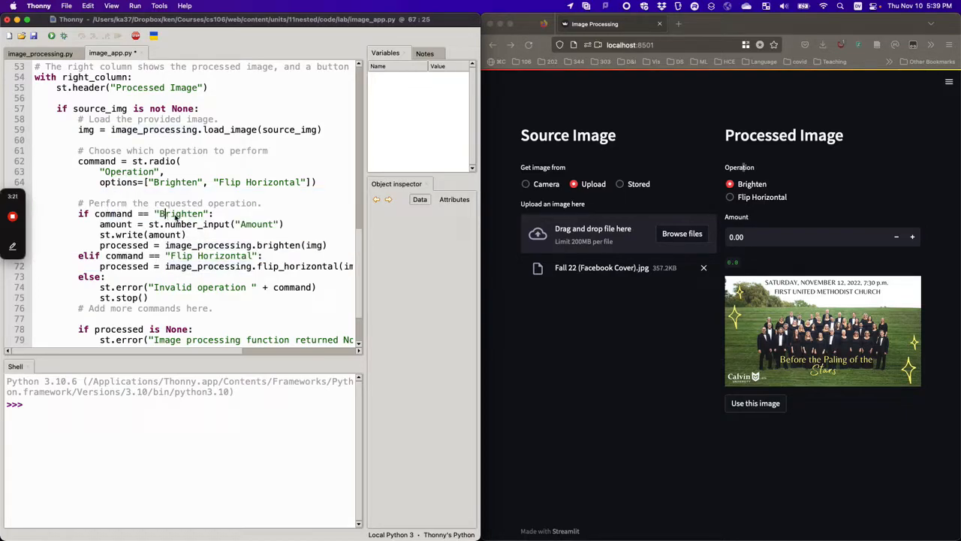
double_click(114, 224)
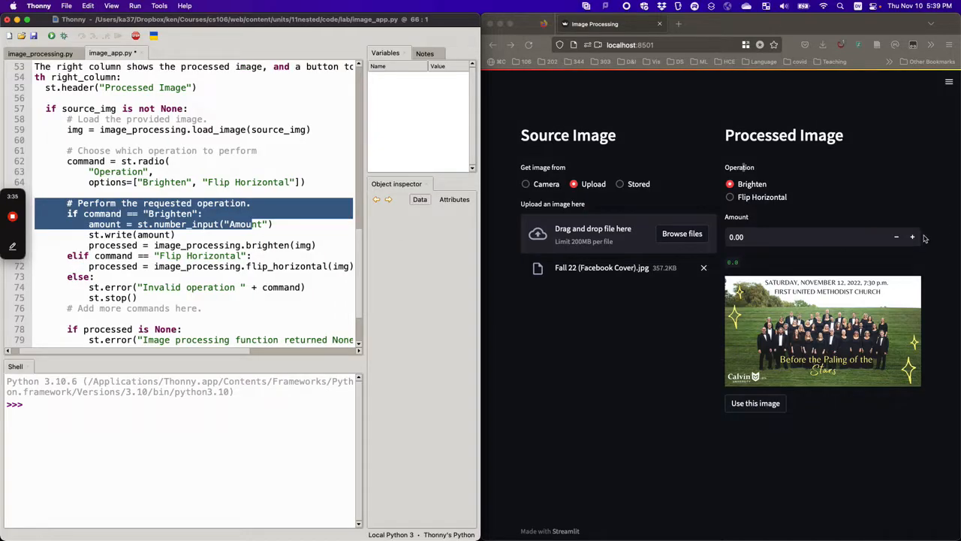
click(188, 239)
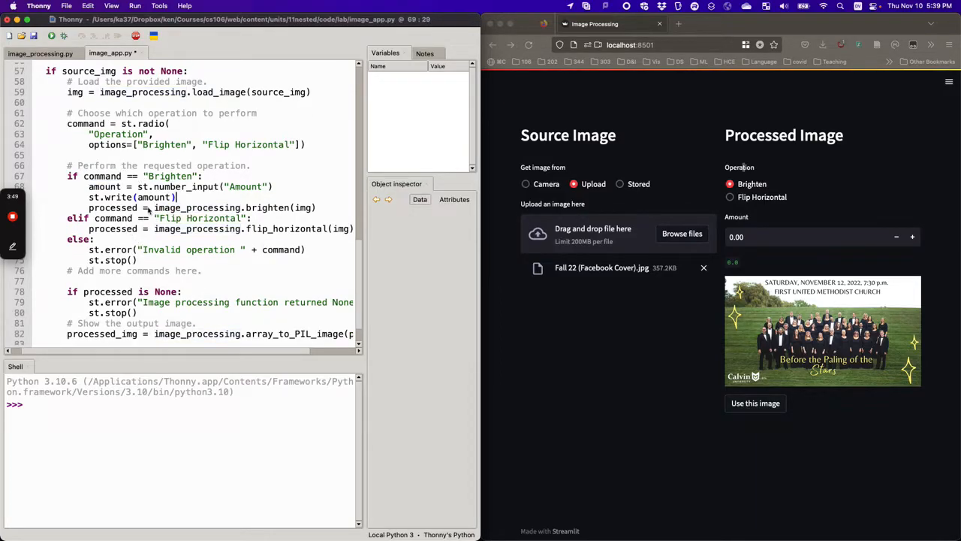
double_click(218, 208)
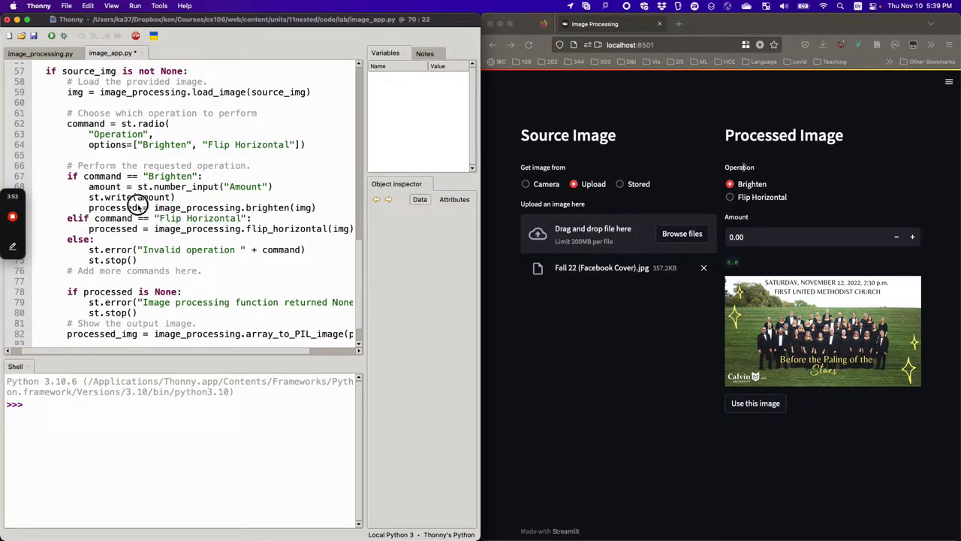
double_click(111, 207)
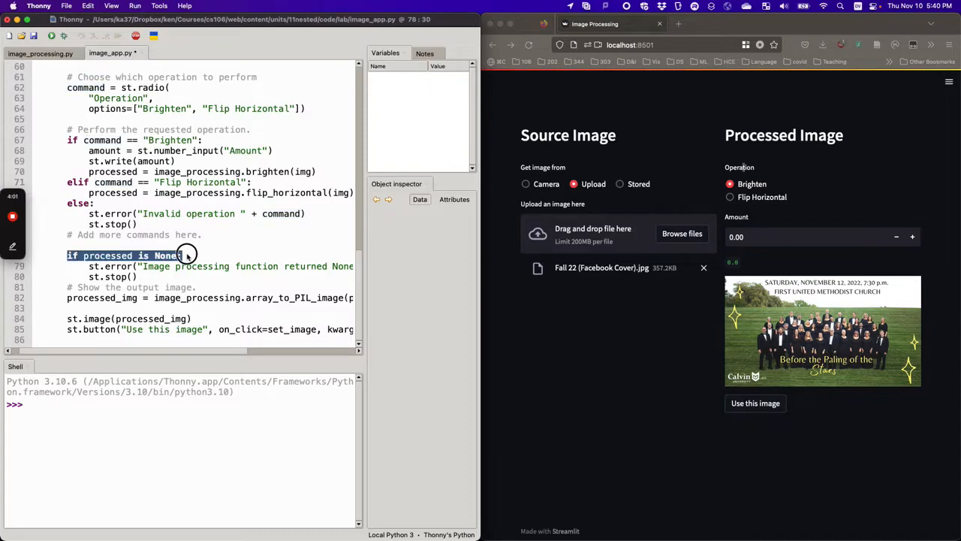
drag(179, 255, 138, 277)
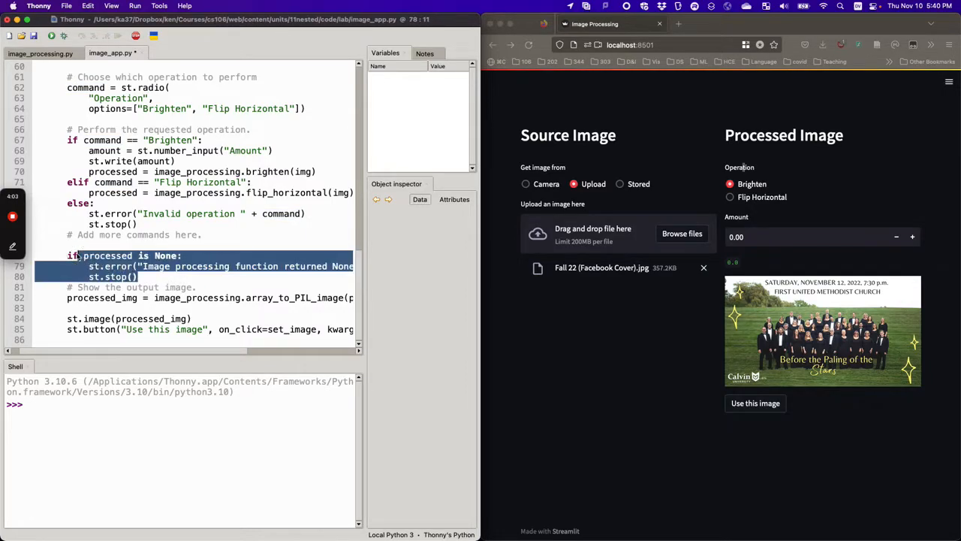
click(222, 300)
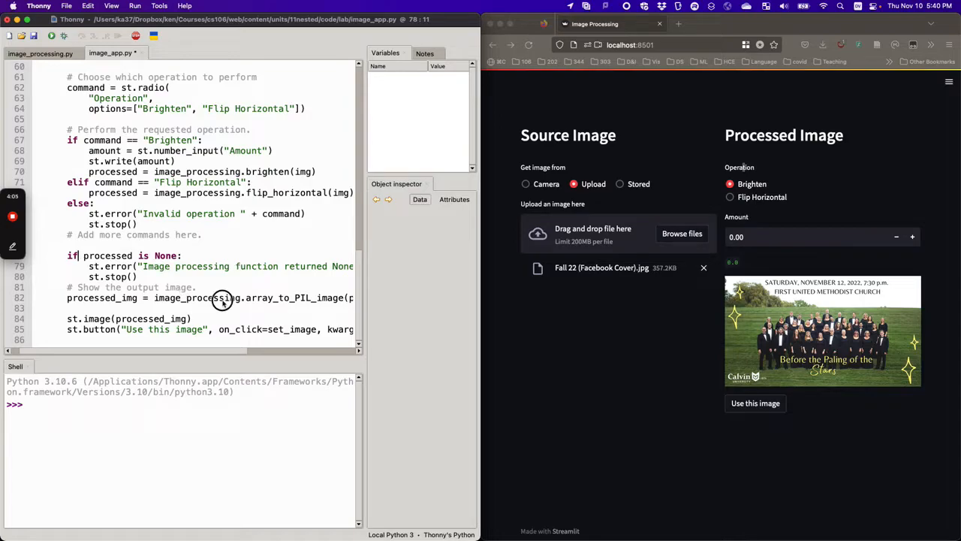
click(120, 297)
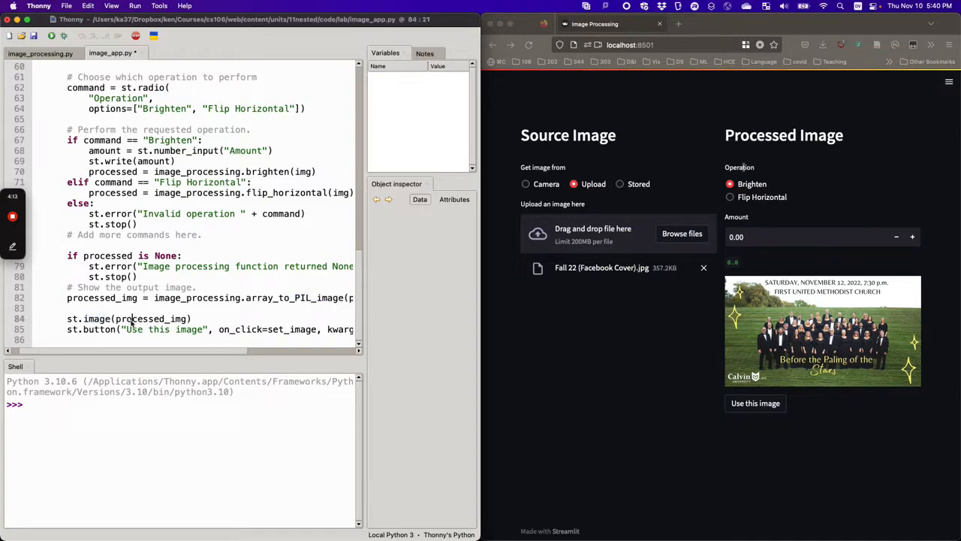
double_click(150, 318)
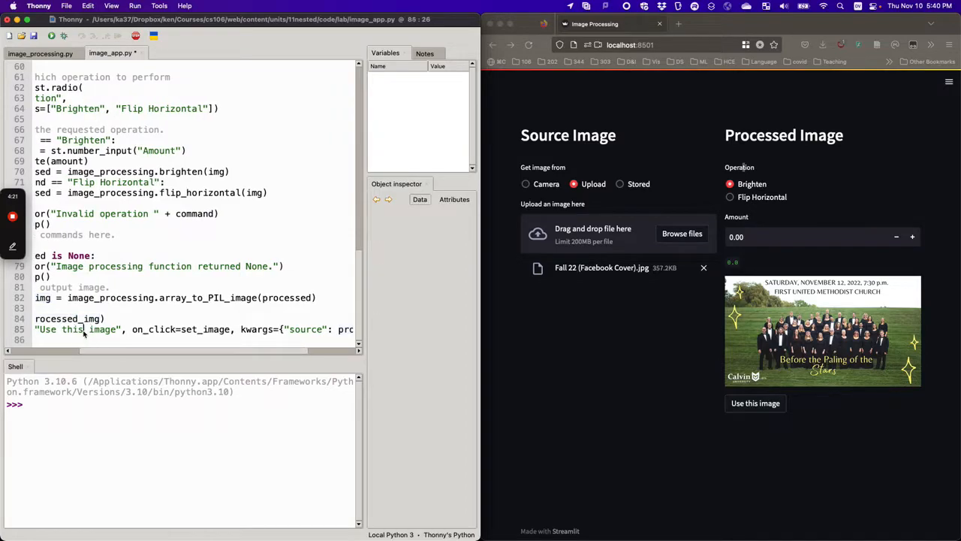
double_click(204, 329)
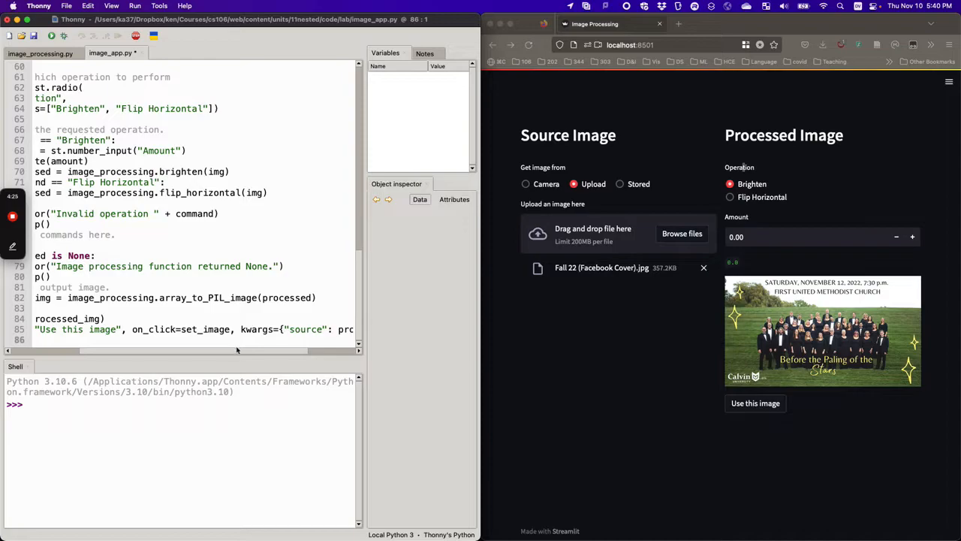
double_click(306, 329)
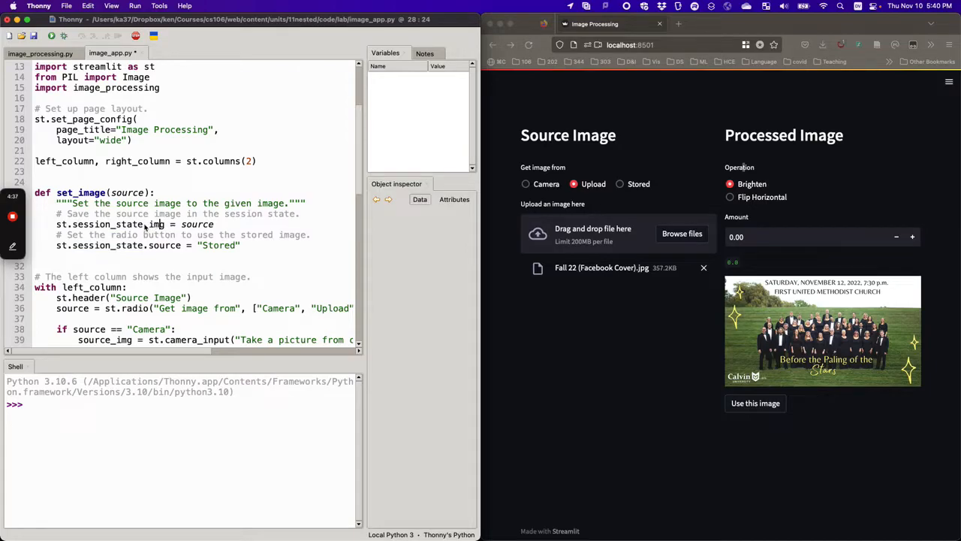
Step: Highlight st.session_state in set_image, then show the choir photo flipped horizontally in the app
double_click(105, 224)
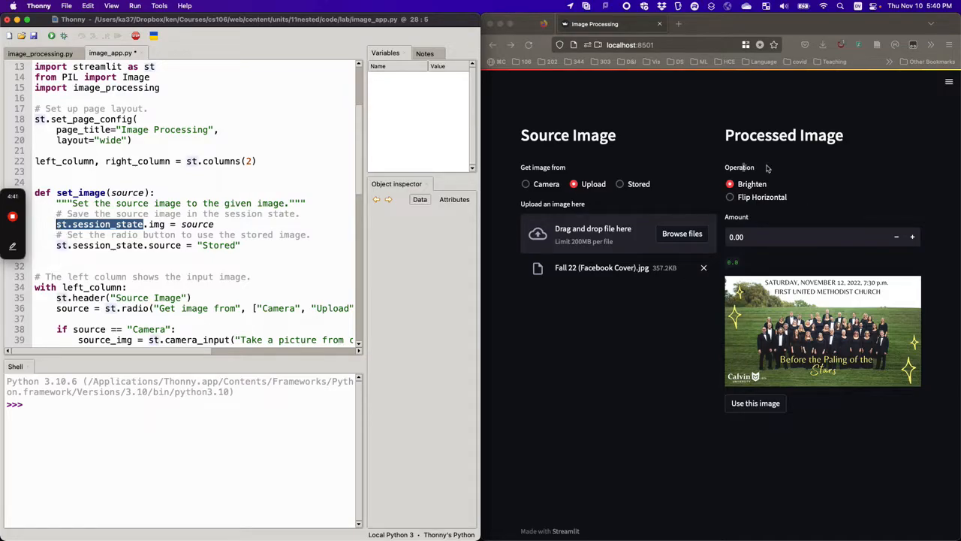
mouse_move(704, 208)
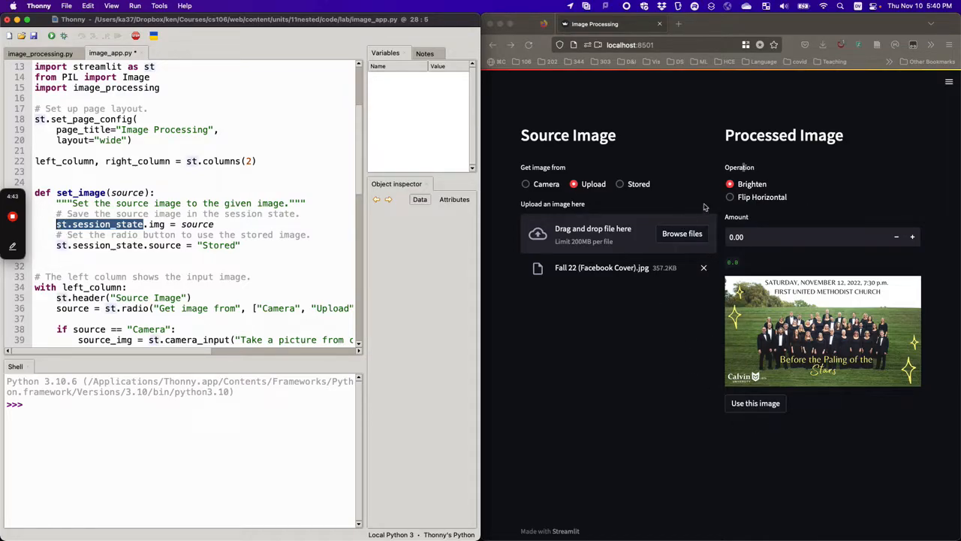
click(730, 197)
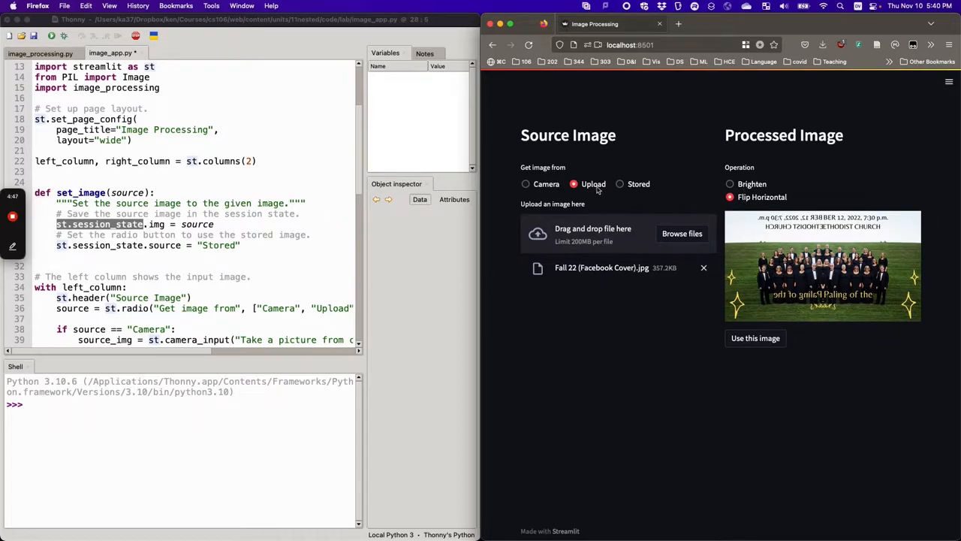
mouse_move(261, 218)
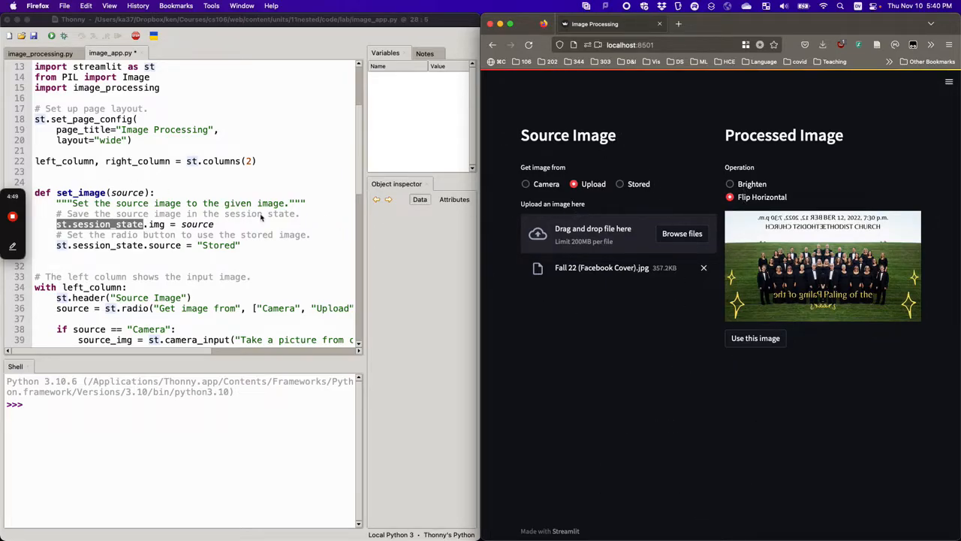